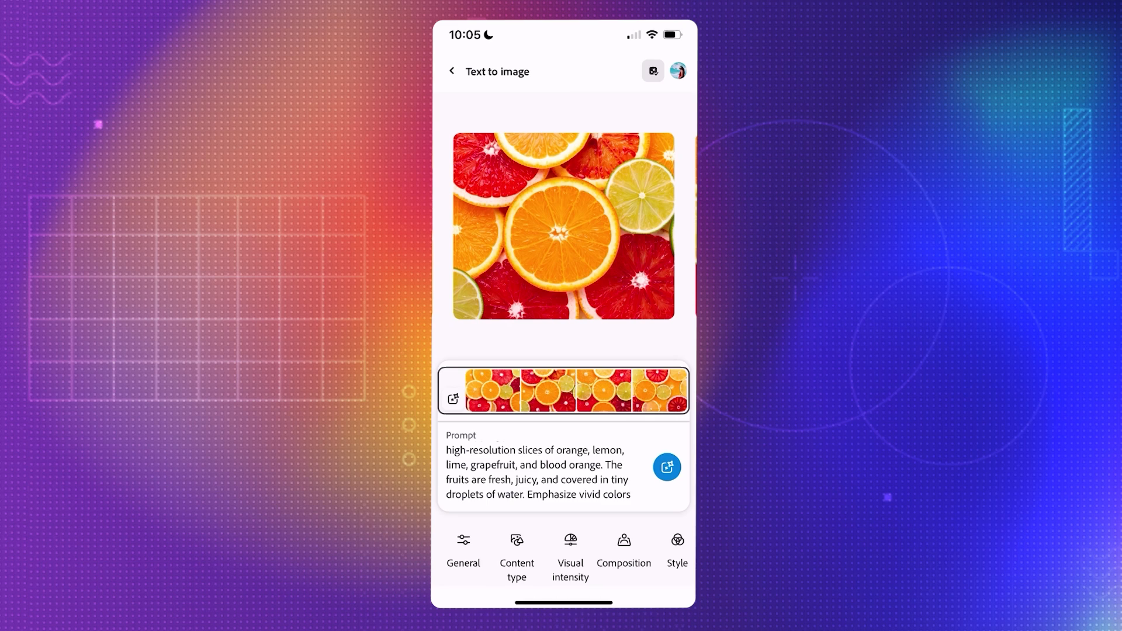
Generate the vivid citrus slices photo of orange, lemon, lime and grapefruit from the prompt
{"action": "left_click", "coordinate": [517, 550]}
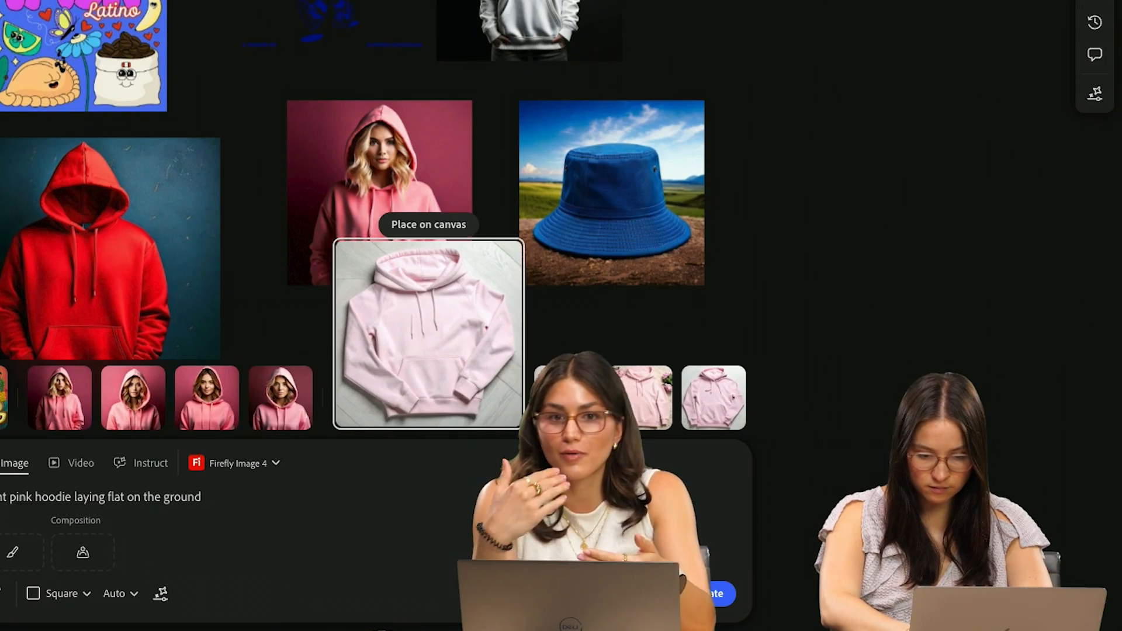
Place the flat pink hoodie image onto the Merch Designs board
{"action": "left_click", "coordinate": [427, 224]}
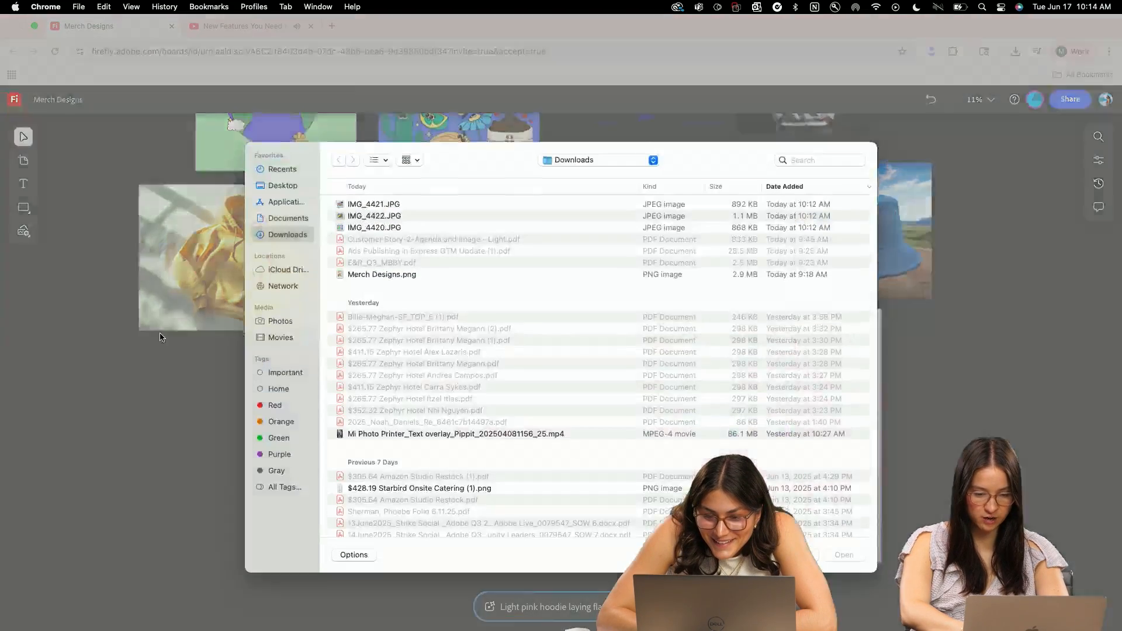
Upload IMG_4421, IMG_4422 and IMG_4420 from Downloads onto the Merch Designs board
{"action": "left_click", "coordinate": [374, 216]}
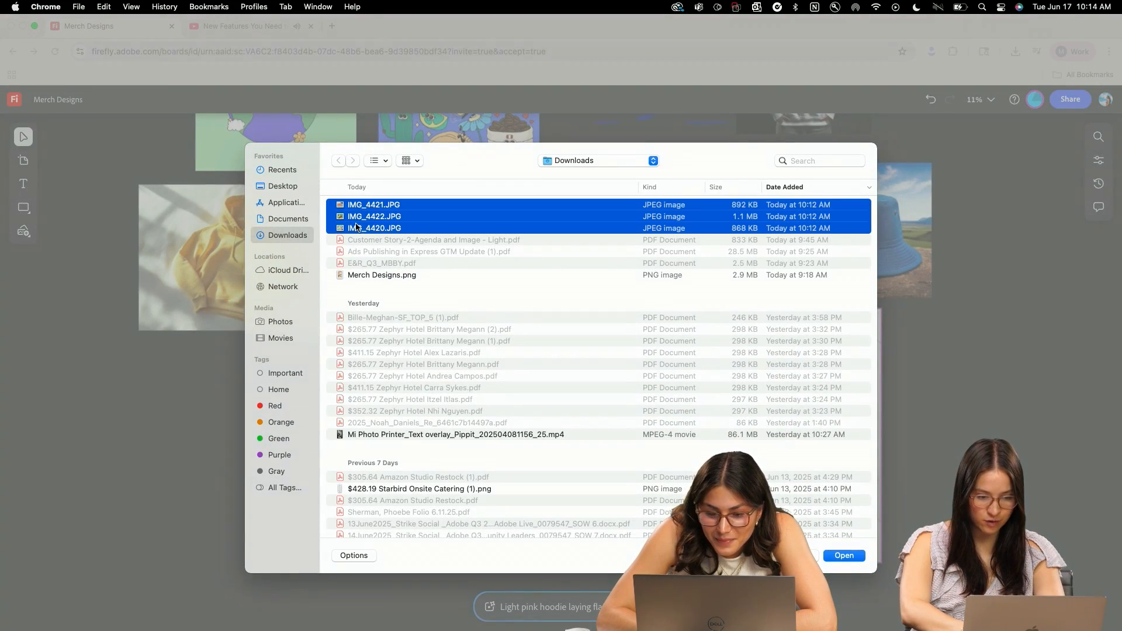
{"action": "left_click", "coordinate": [843, 555]}
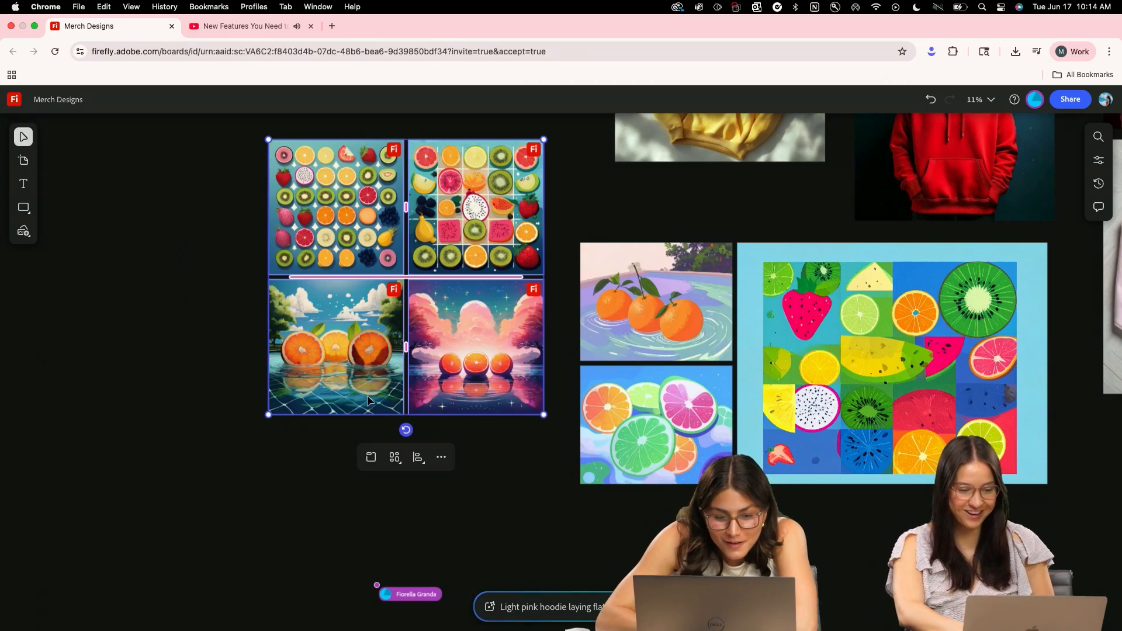
{"action": "scroll", "scroll_direction": "down", "scroll_amount": 3}
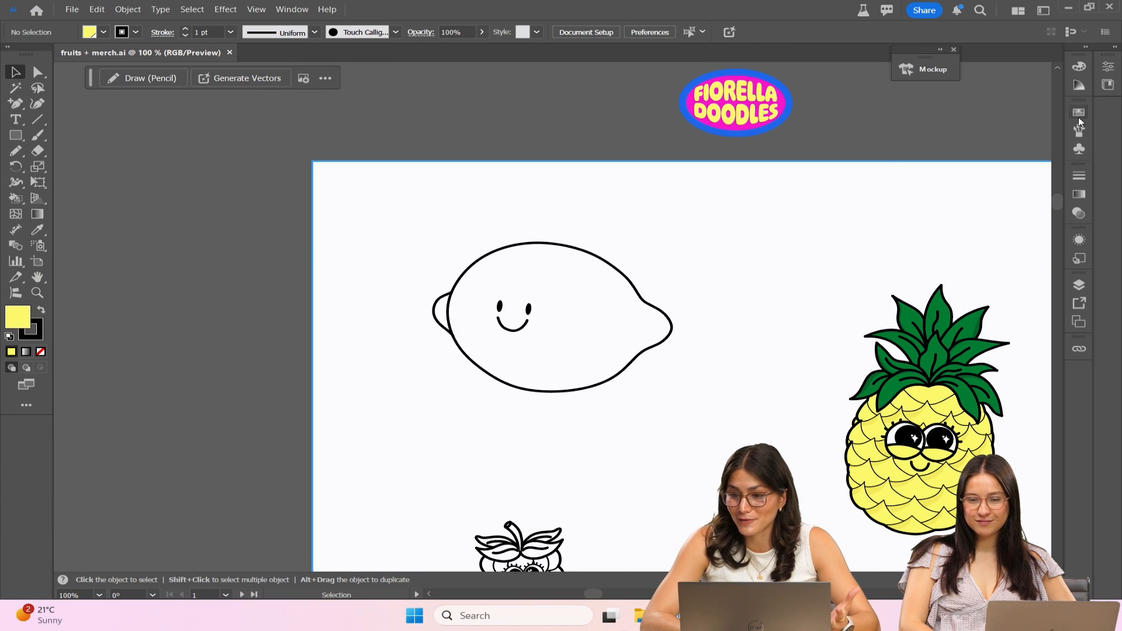
Fill the strawberry's body red with the Live Paint Bucket and verify the colour
{"action": "left_click", "coordinate": [1078, 113]}
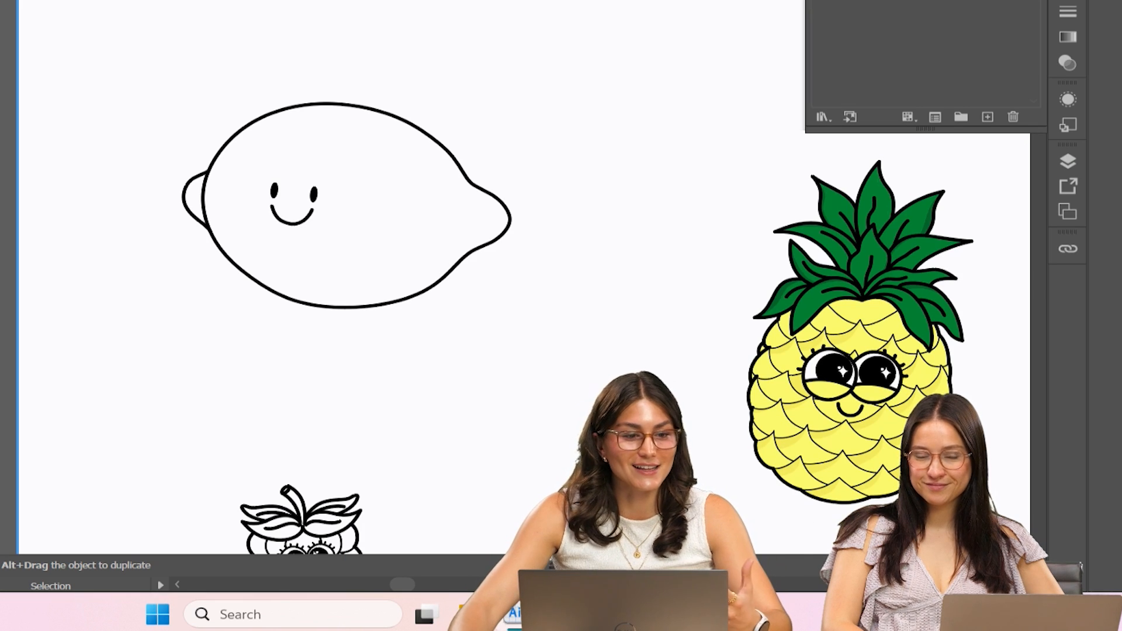
{"action": "mouse_move", "coordinate": [878, 94]}
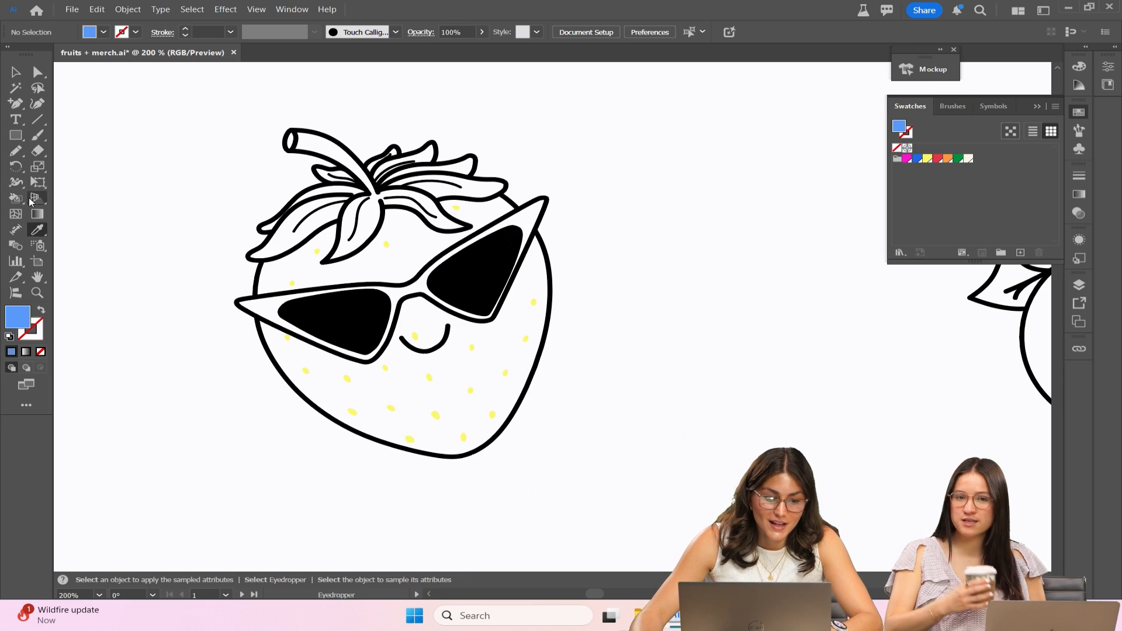
{"action": "left_click", "coordinate": [16, 199]}
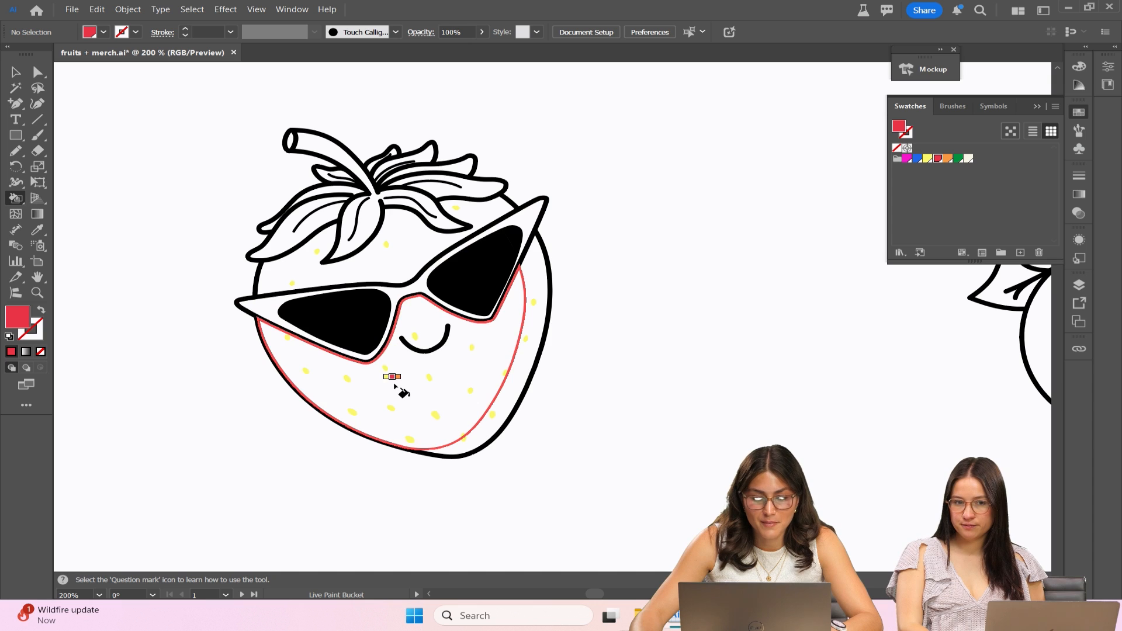
{"action": "left_click", "coordinate": [391, 378]}
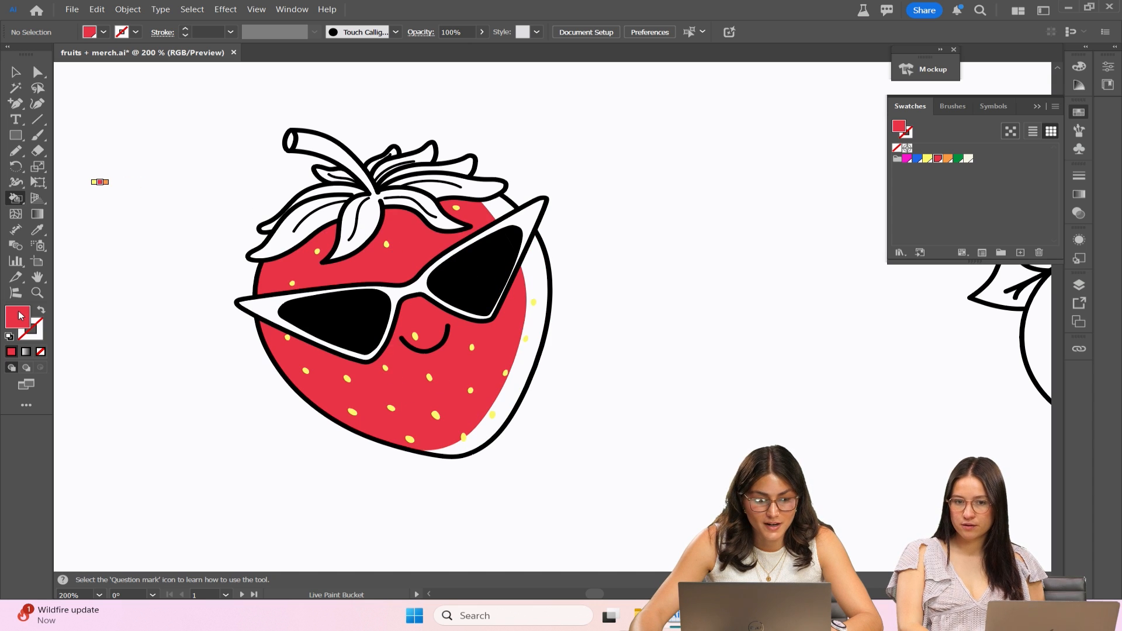
{"action": "double_click", "coordinate": [17, 316]}
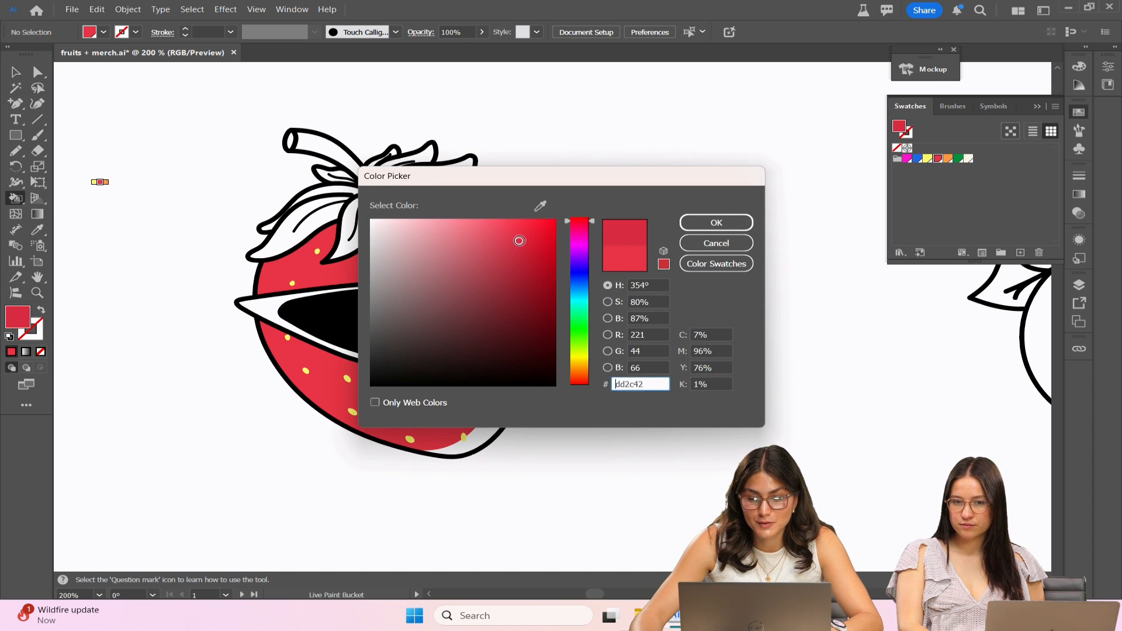
{"action": "left_click", "coordinate": [715, 222]}
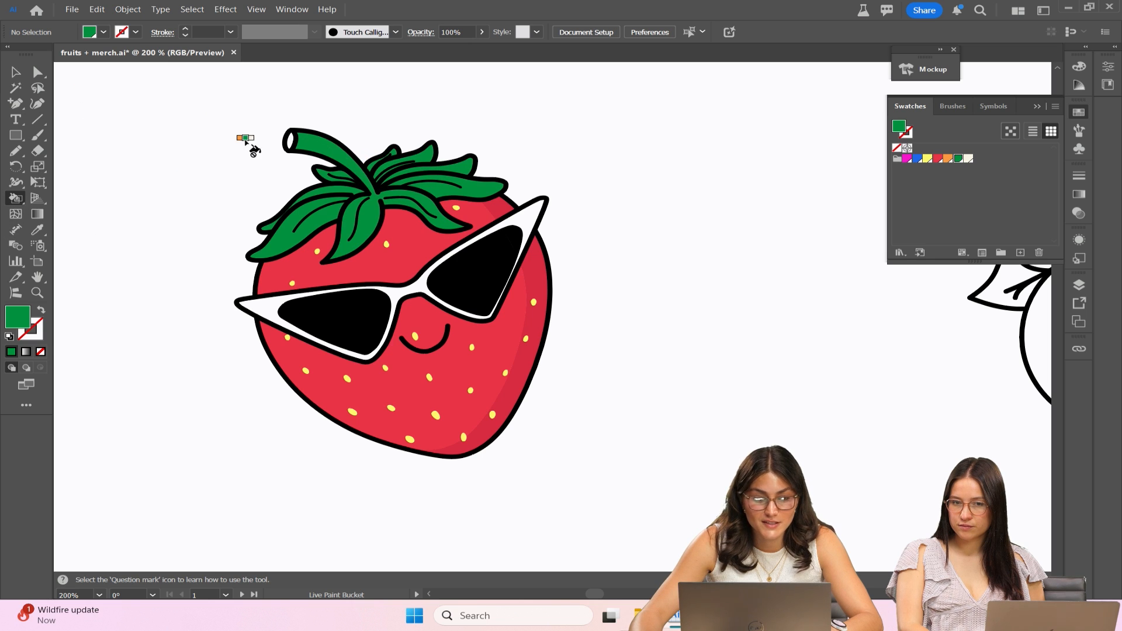
Fill the strawberry's leaves green and verify the colour in the Color Picker
{"action": "double_click", "coordinate": [18, 317]}
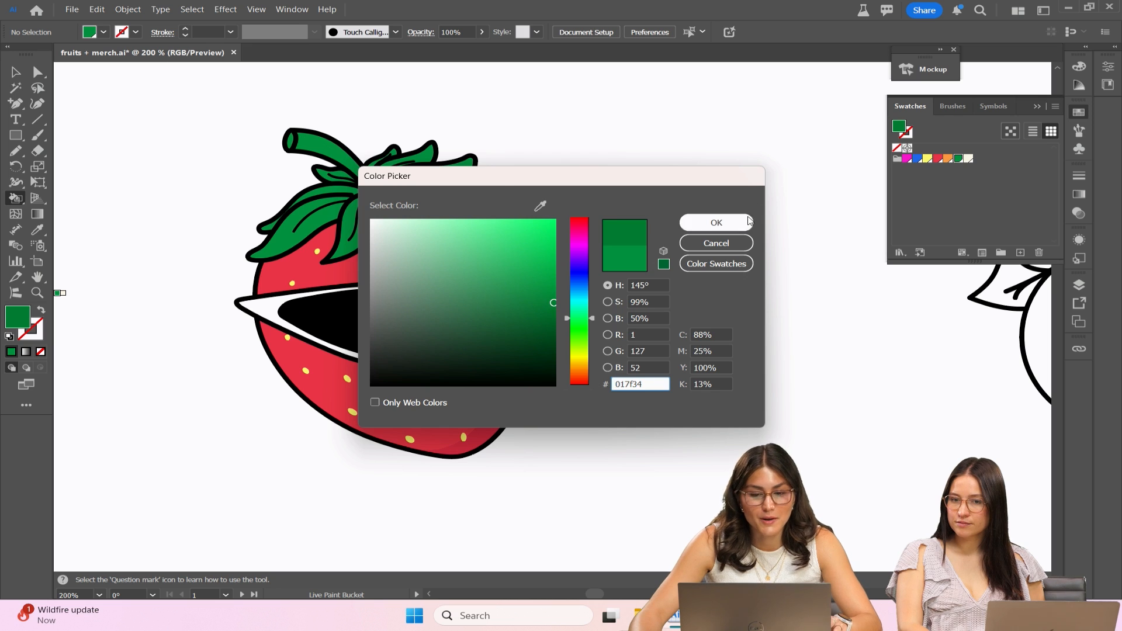
{"action": "left_click", "coordinate": [715, 222]}
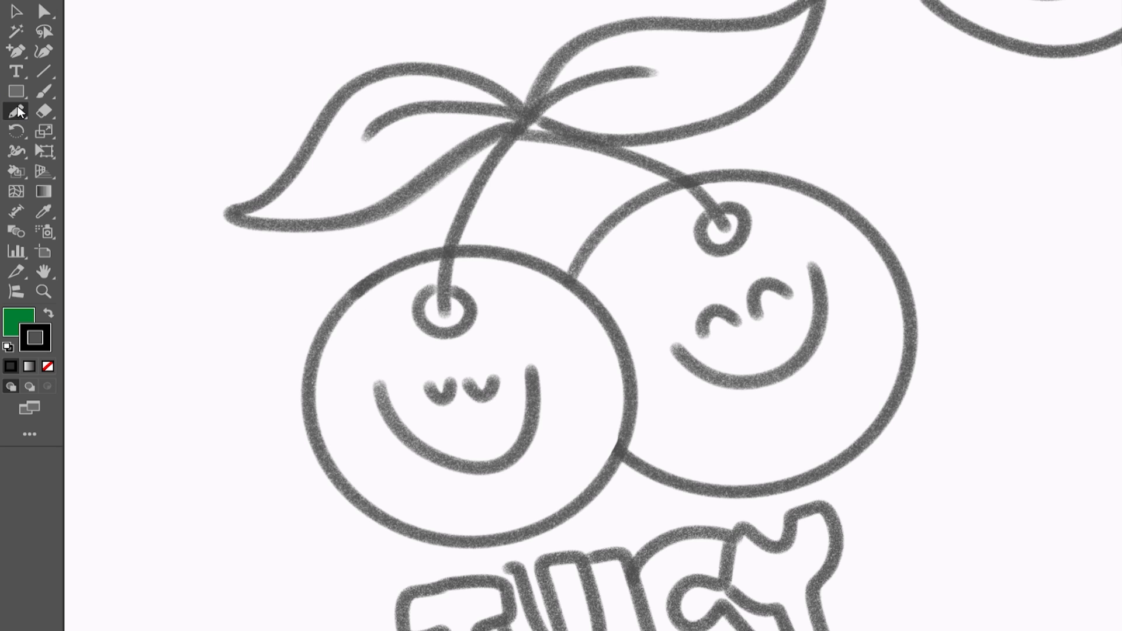
Set the Pencil tool's Fidelity fully to Smooth for inking the cherry sketch
{"action": "double_click", "coordinate": [16, 111]}
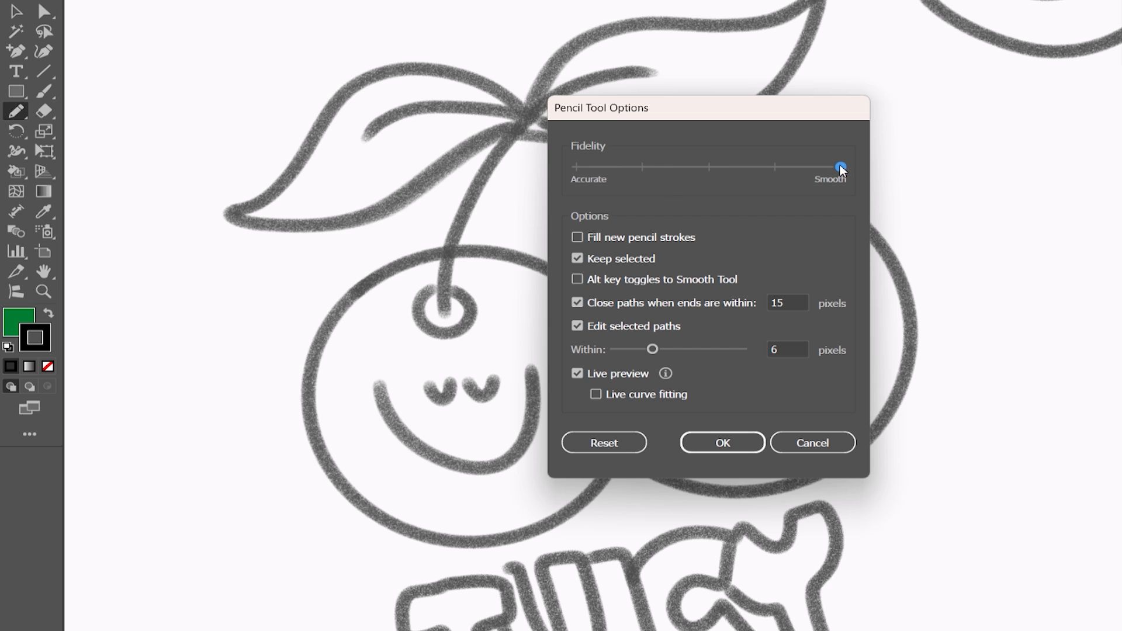
{"action": "left_click", "coordinate": [721, 442]}
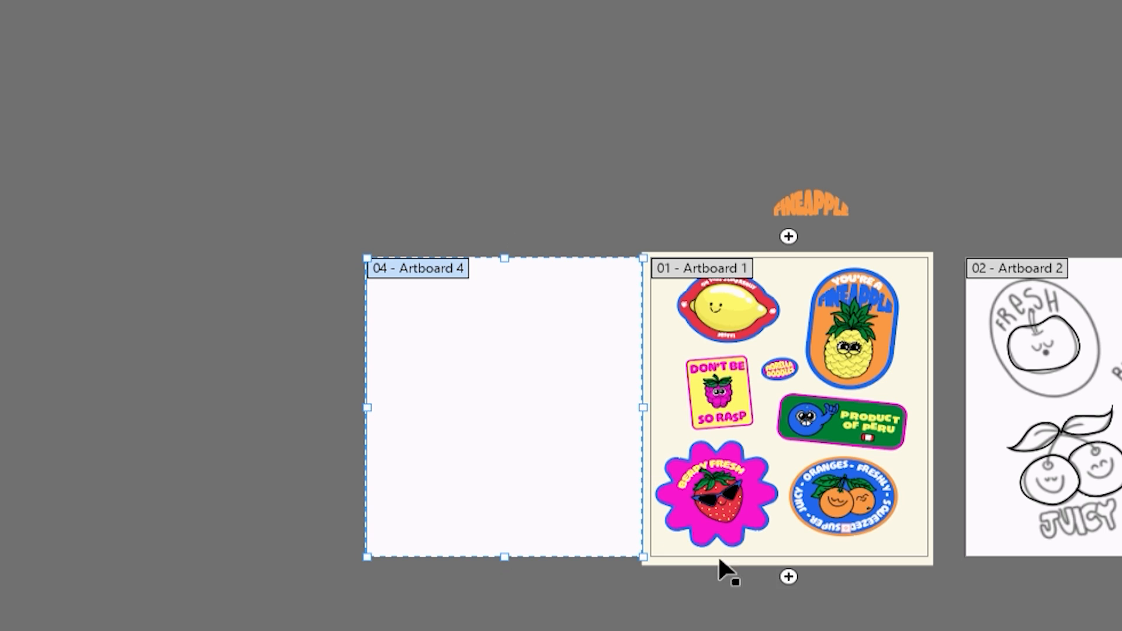
Add a blank artboard below the sticker sheet for the Berry Fresh sticker copy
{"action": "left_click", "coordinate": [786, 577]}
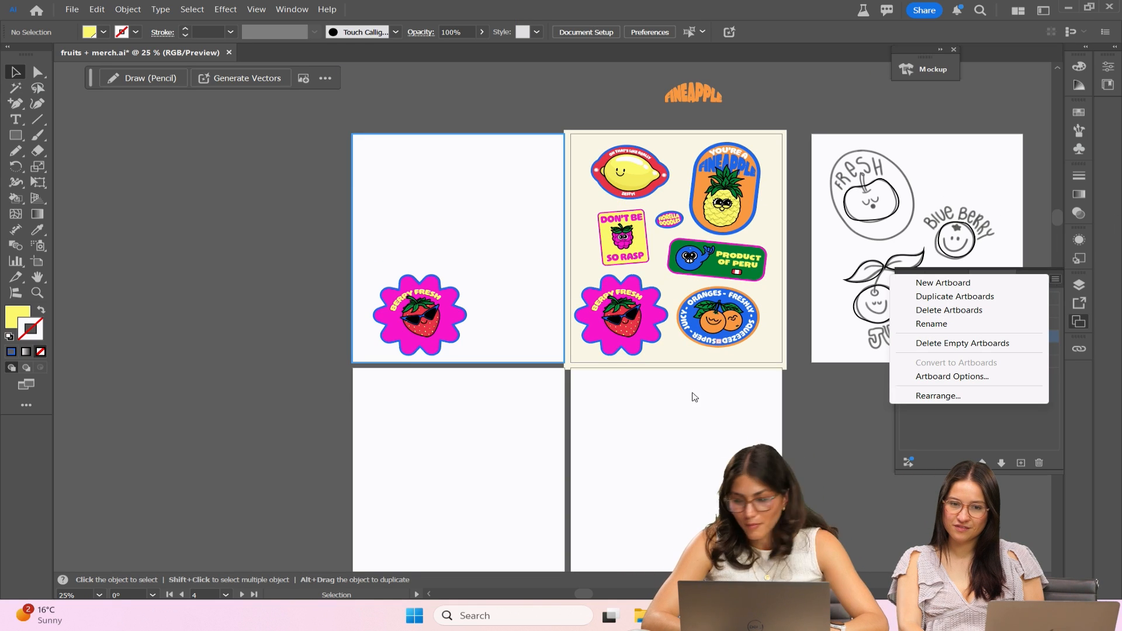
{"action": "left_click", "coordinate": [291, 10]}
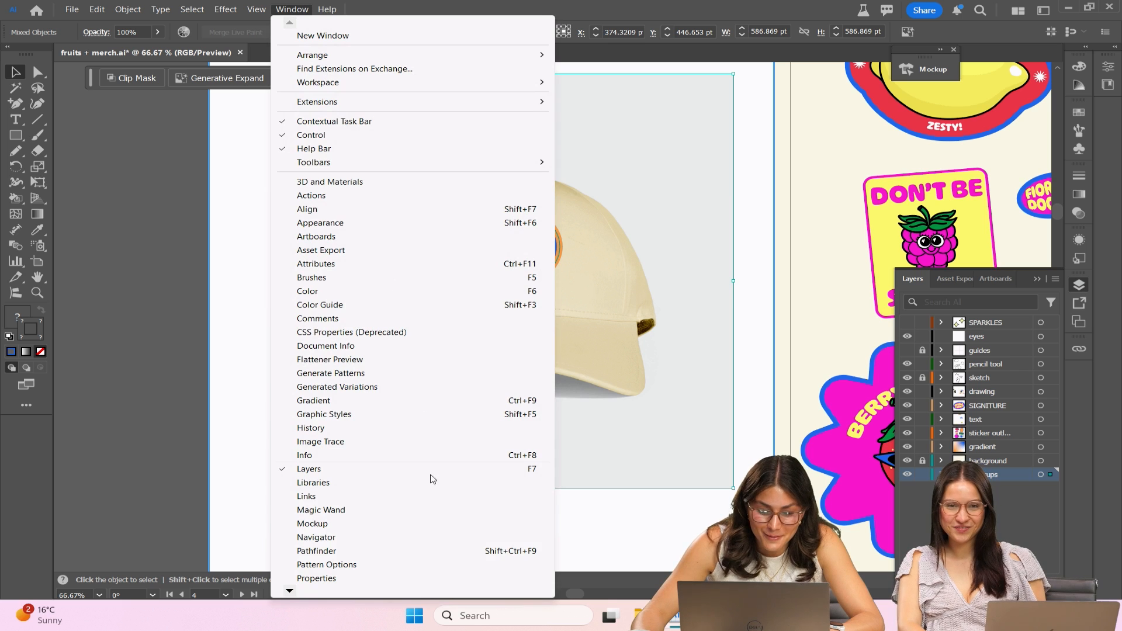
Fit the oranges sticker onto the front of the cream cap mockup
{"action": "left_click", "coordinate": [312, 523]}
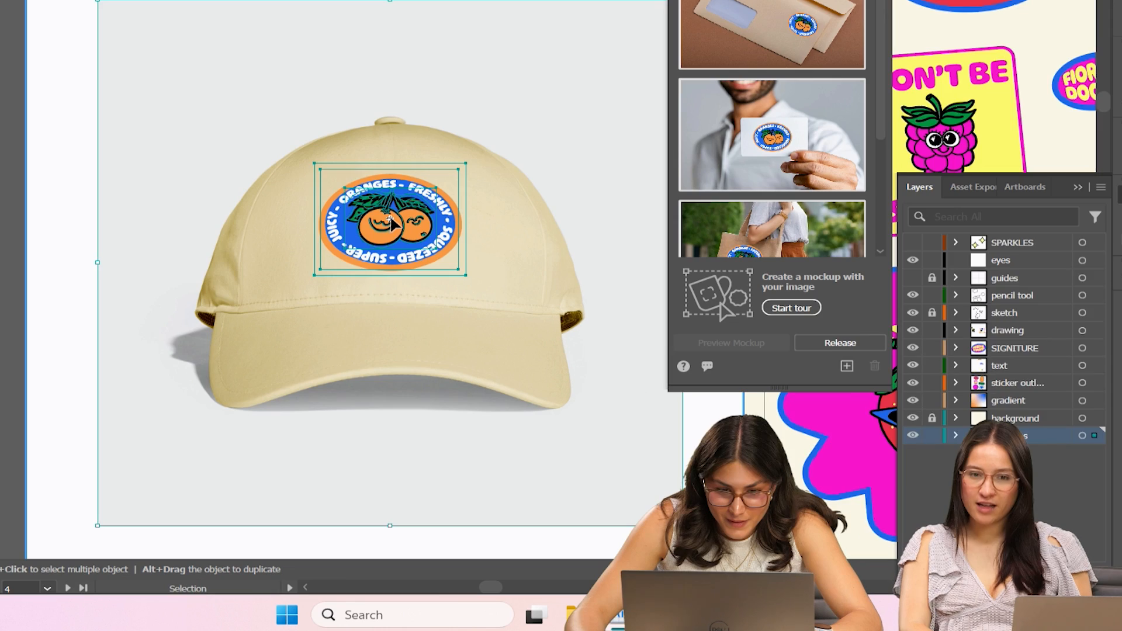
{"action": "left_click_drag", "start_coordinate": [390, 222], "coordinate": [390, 215]}
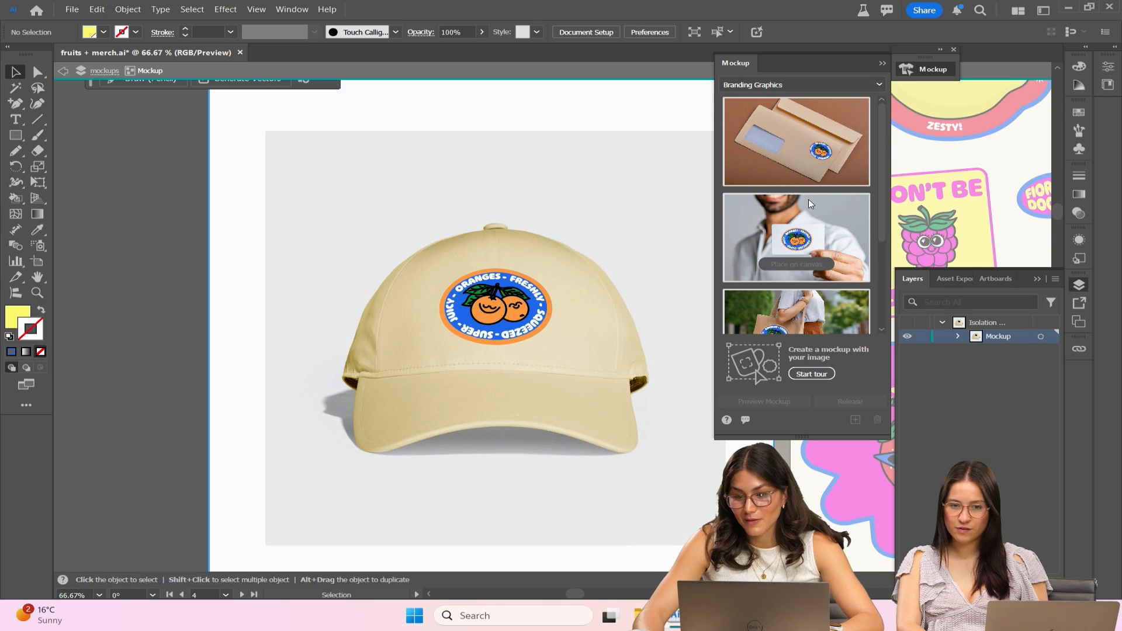
{"action": "mouse_move", "coordinate": [802, 84]}
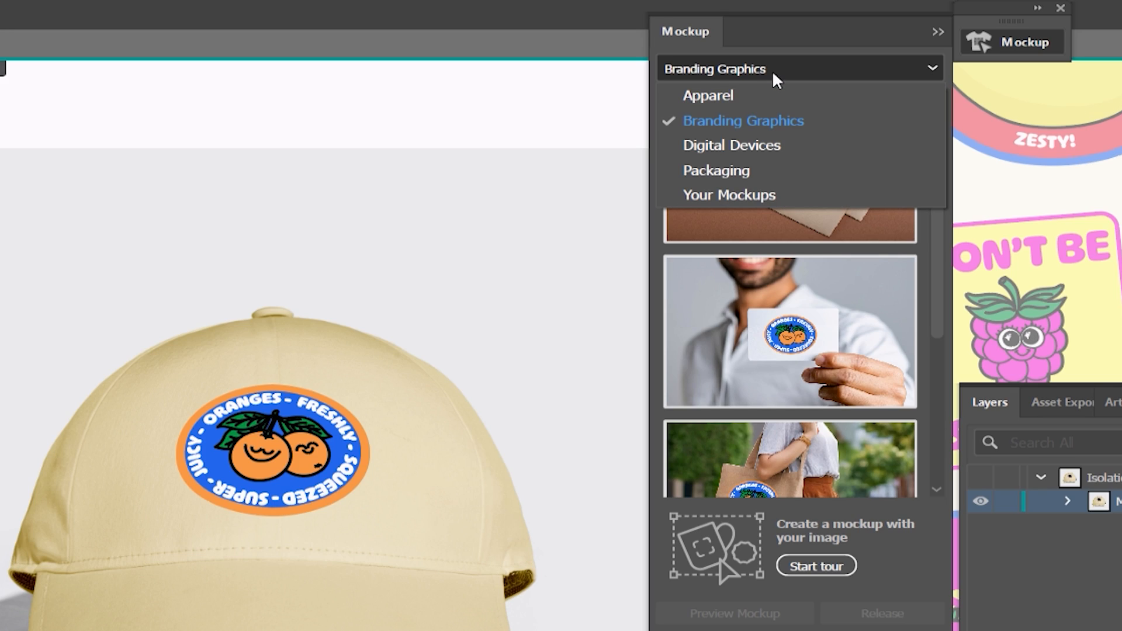
Switch the Mockup panel from Branding Graphics to Packaging templates
{"action": "left_click", "coordinate": [715, 171]}
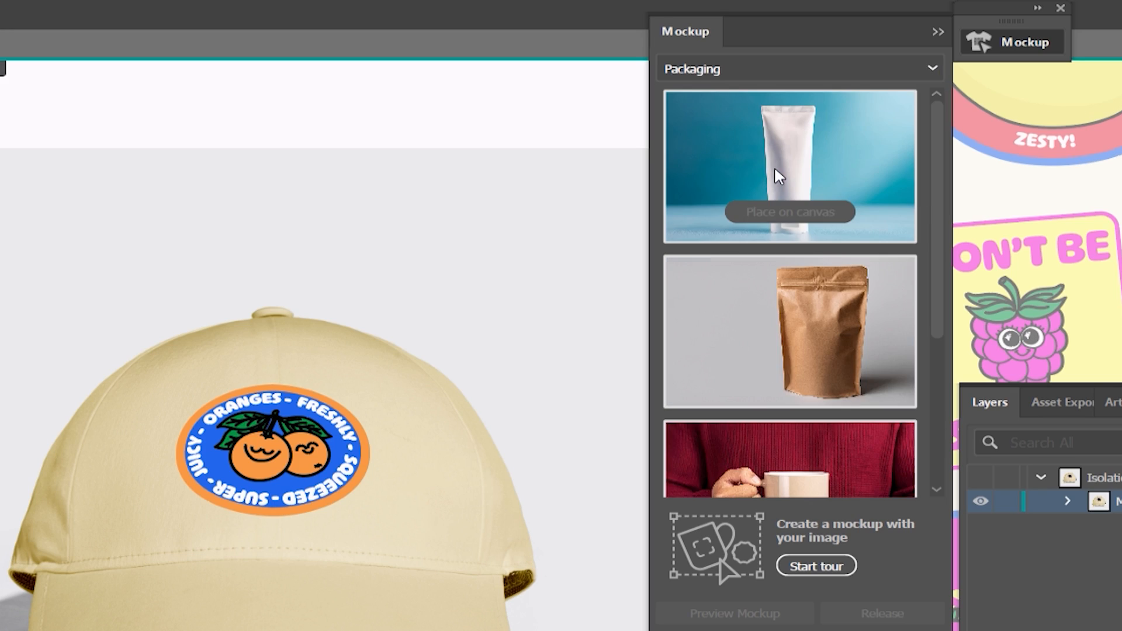
{"action": "scroll", "scroll_direction": "down", "scroll_amount": 3}
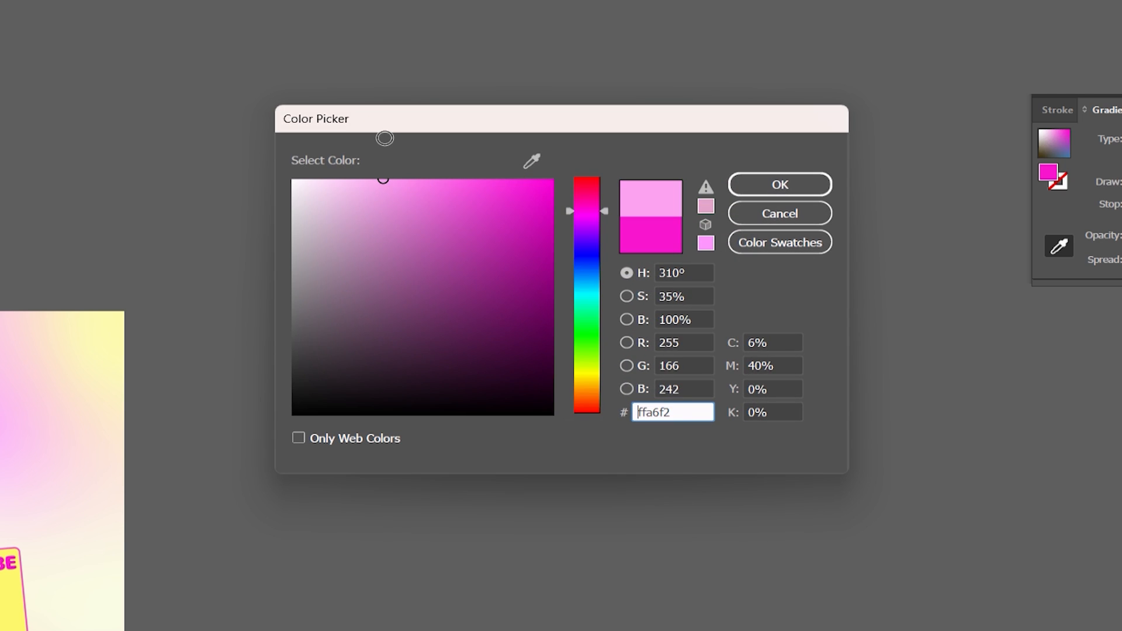
Set the wallpaper gradient stop to light pink ffa6f2
{"action": "left_click", "coordinate": [778, 183]}
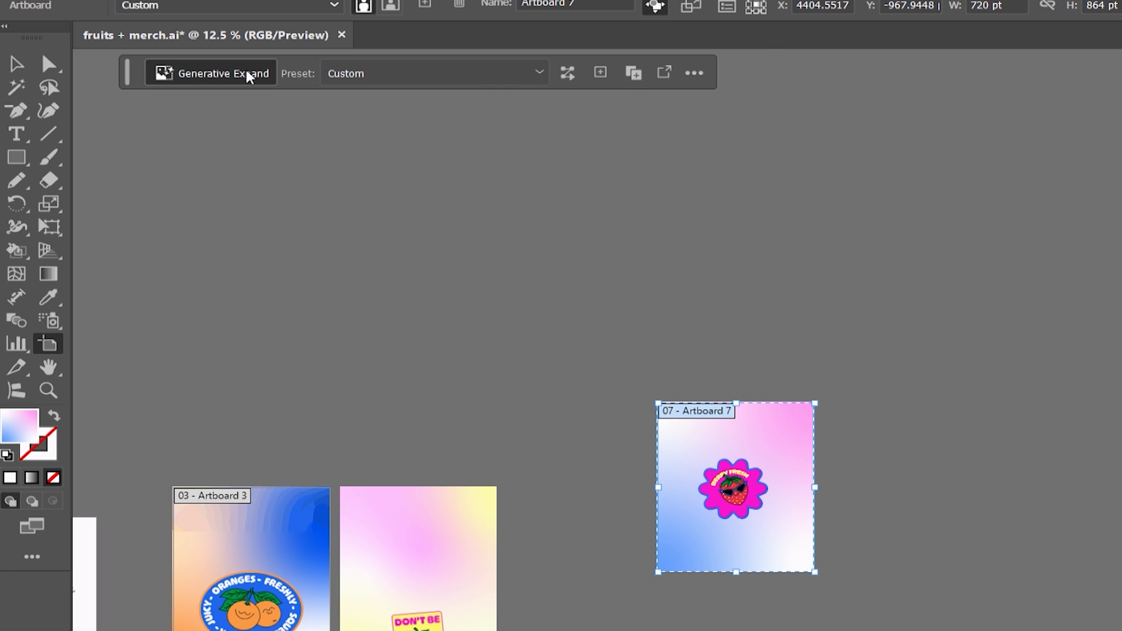
Extend the Berry Fresh wallpaper taller with Generative Expand prompt 'expand gradient with berry pattern'
{"action": "left_click", "coordinate": [224, 72]}
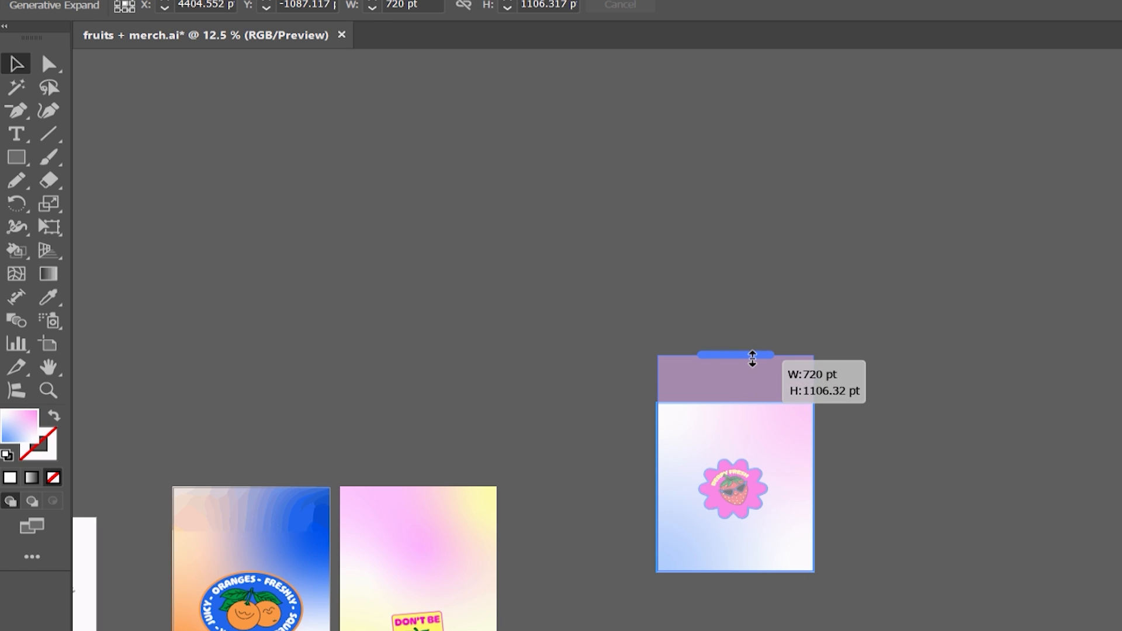
{"action": "type", "text": "expand gradient"}
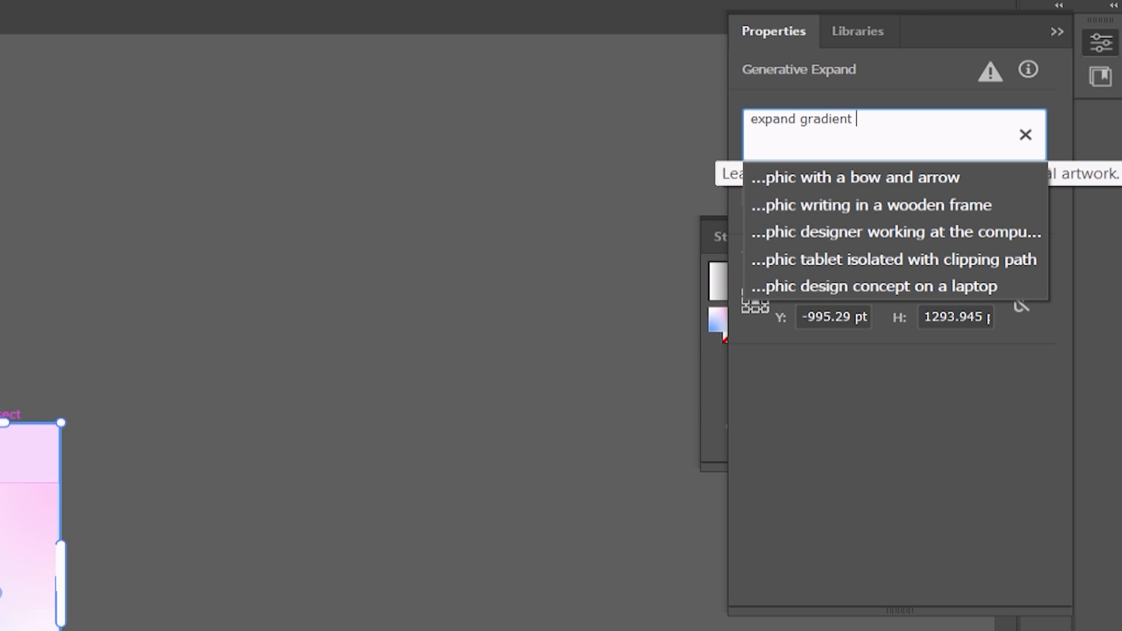
{"action": "type", "text": "with"}
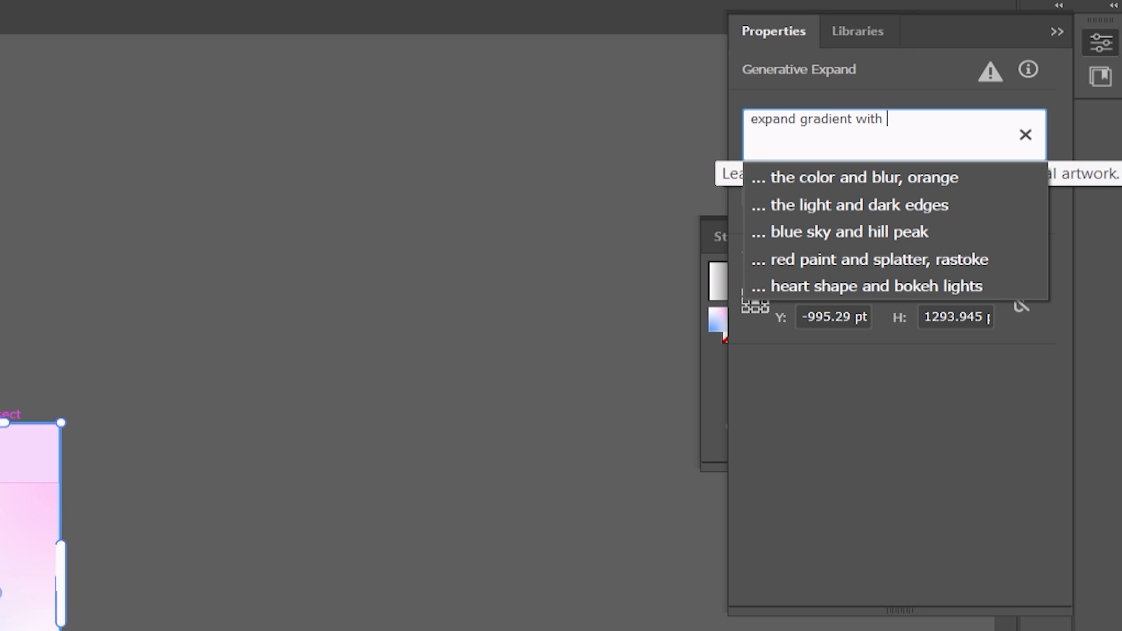
{"action": "type", "text": "berry p"}
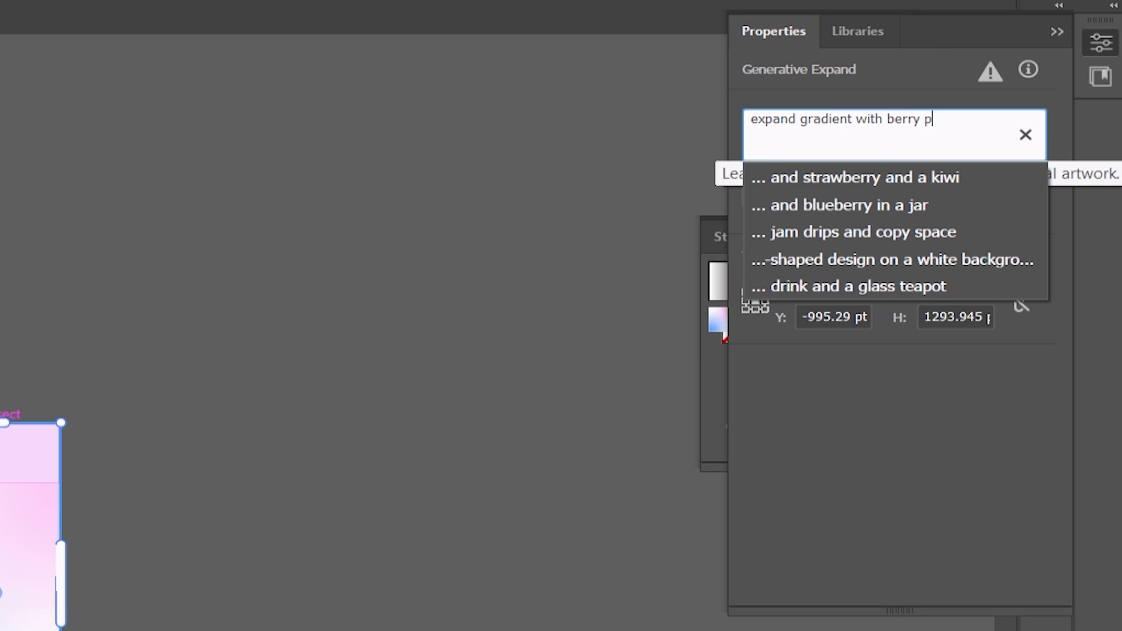
{"action": "type", "text": "attern"}
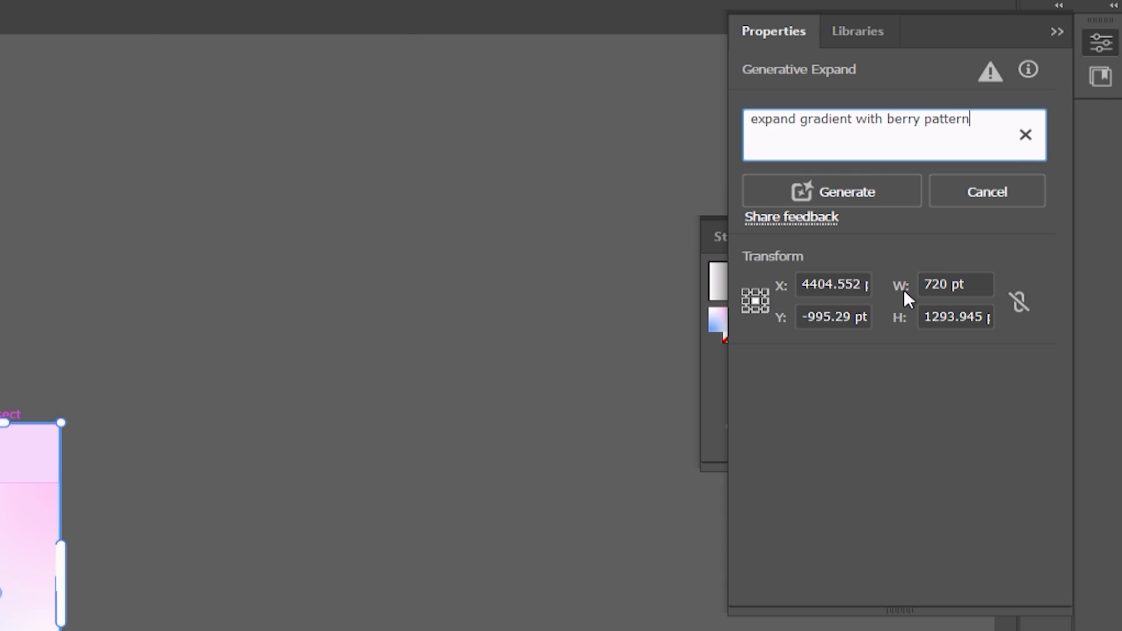
{"action": "left_click", "coordinate": [831, 191]}
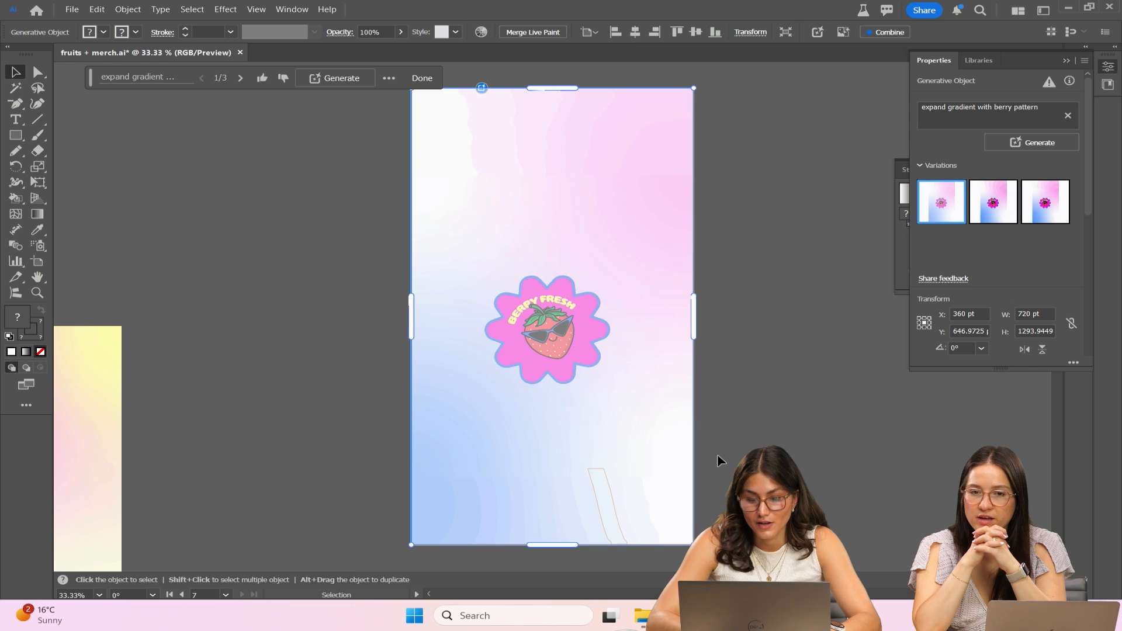
Preview the second variation and settle on the third generated variation
{"action": "left_click", "coordinate": [993, 202]}
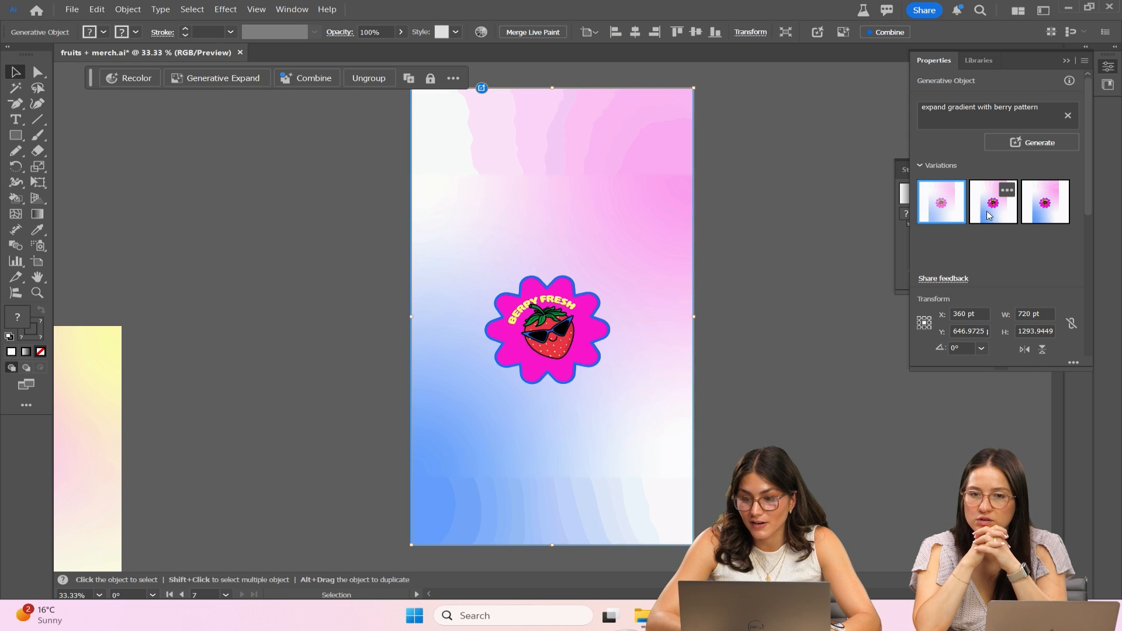
{"action": "left_click", "coordinate": [1043, 202]}
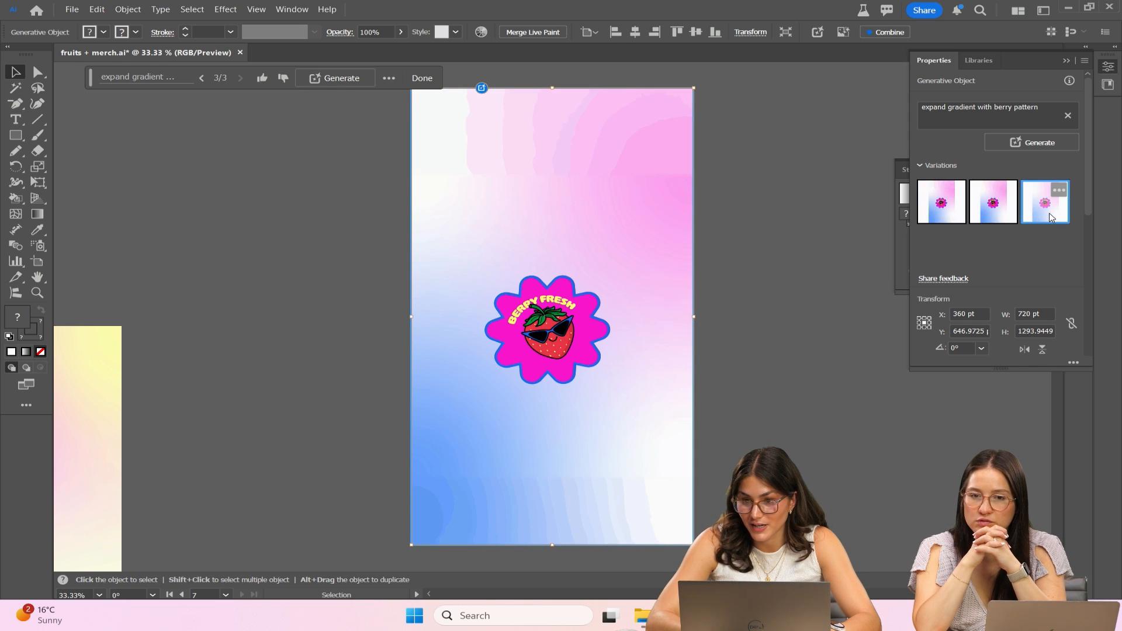